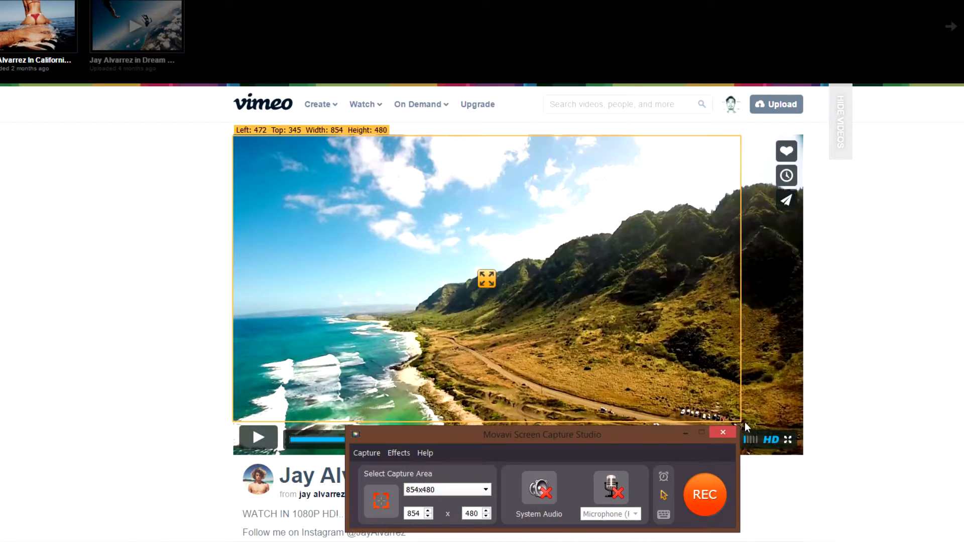
Step: Close Movavi Screen Capture Studio so only the desktop remains
click(705, 495)
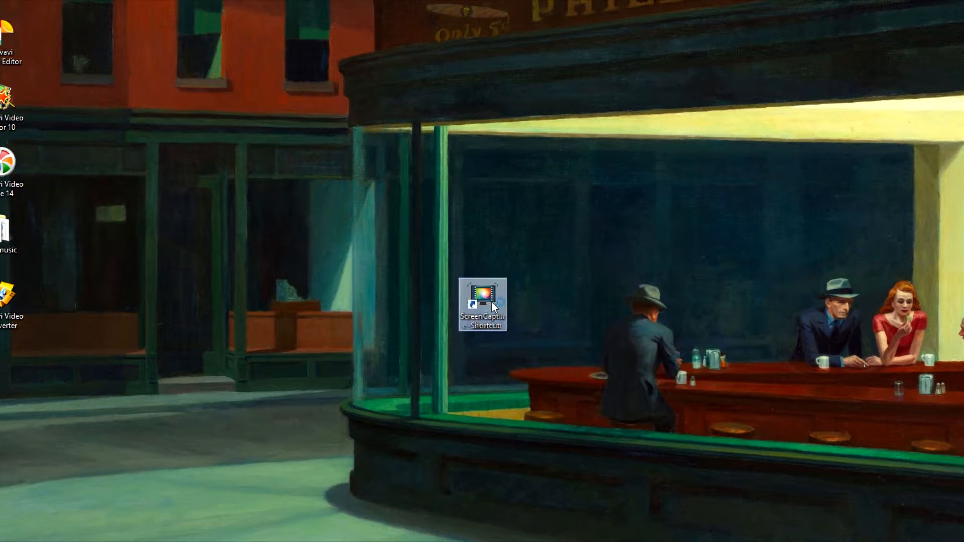
Step: Relaunch Movavi Screen Capture Studio from the desktop ScreenCapture shortcut
double_click(483, 301)
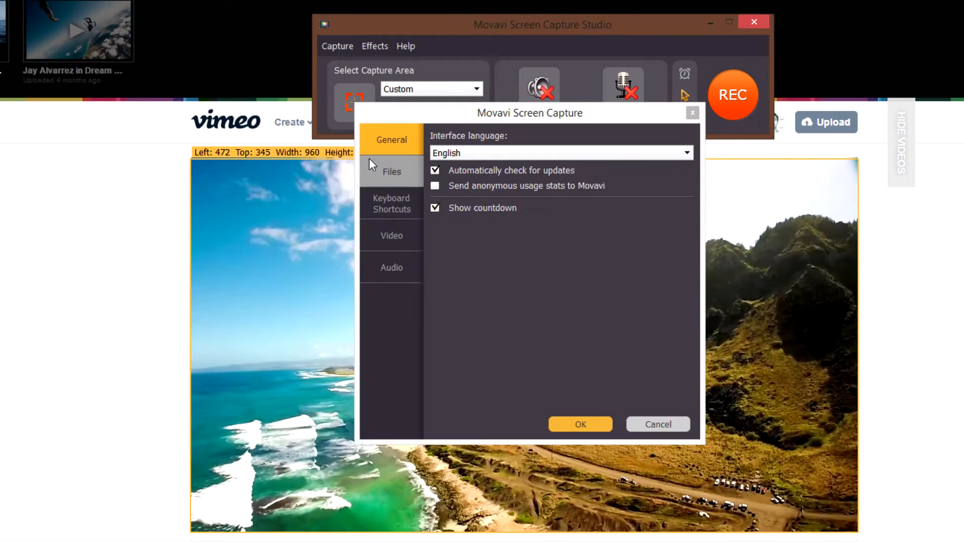
Step: Set maximum capture frame rate to 60, enable System Audio and start recording
click(390, 236)
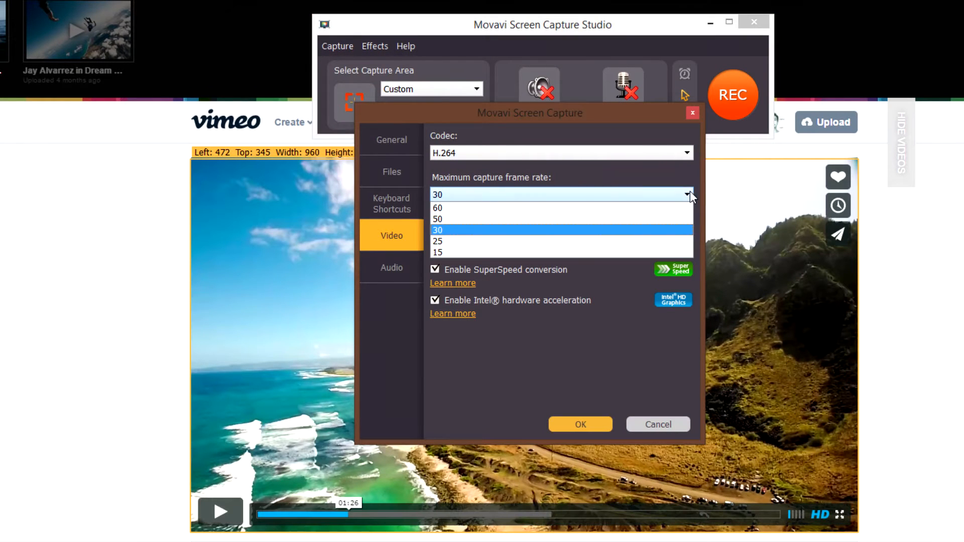
click(437, 208)
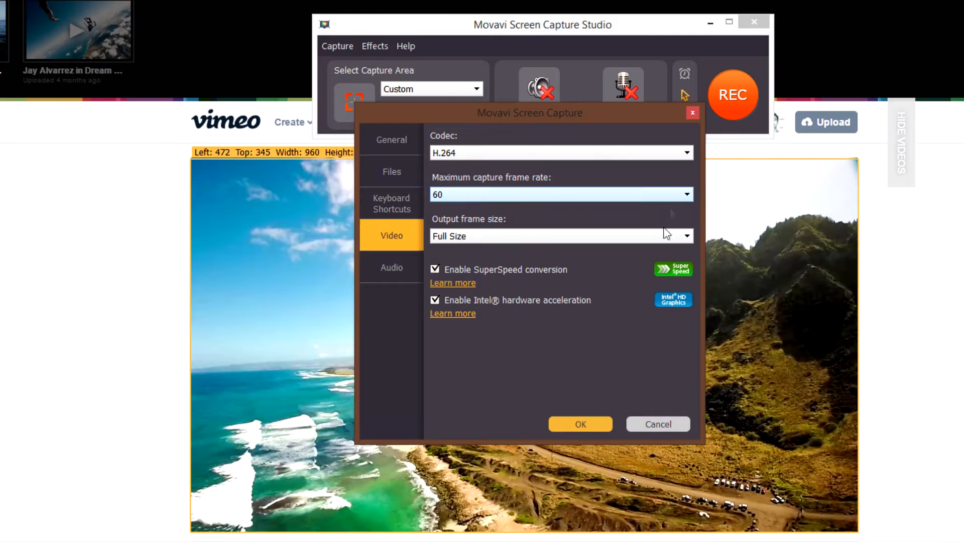
click(579, 424)
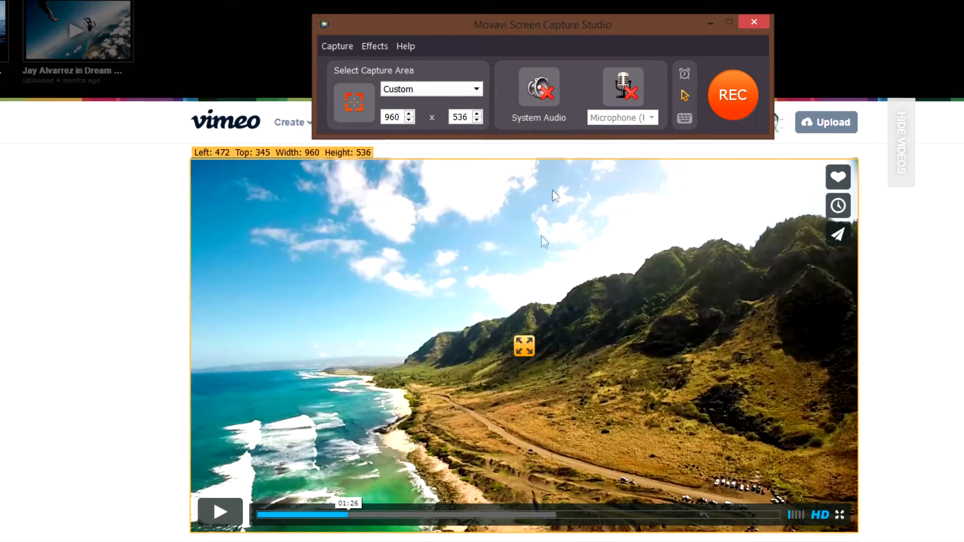
click(539, 88)
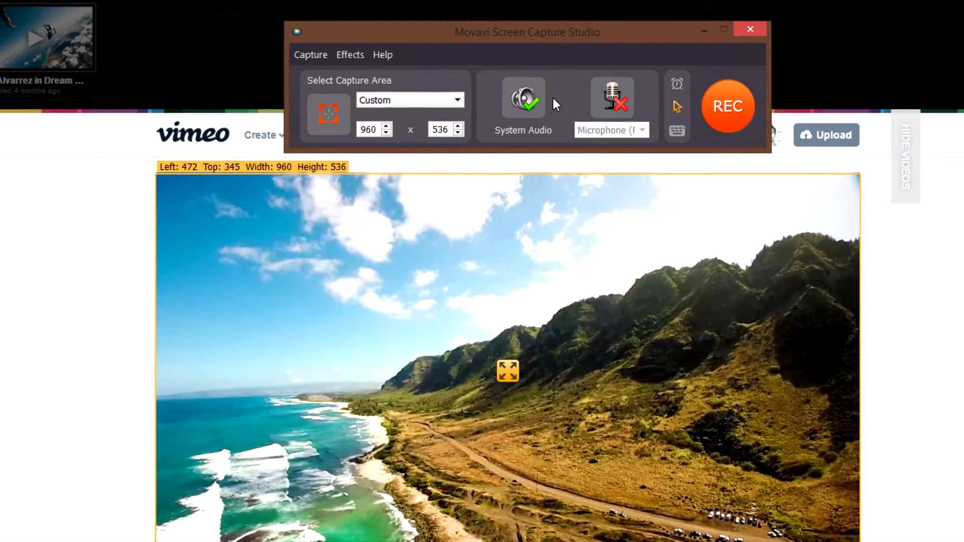
click(729, 105)
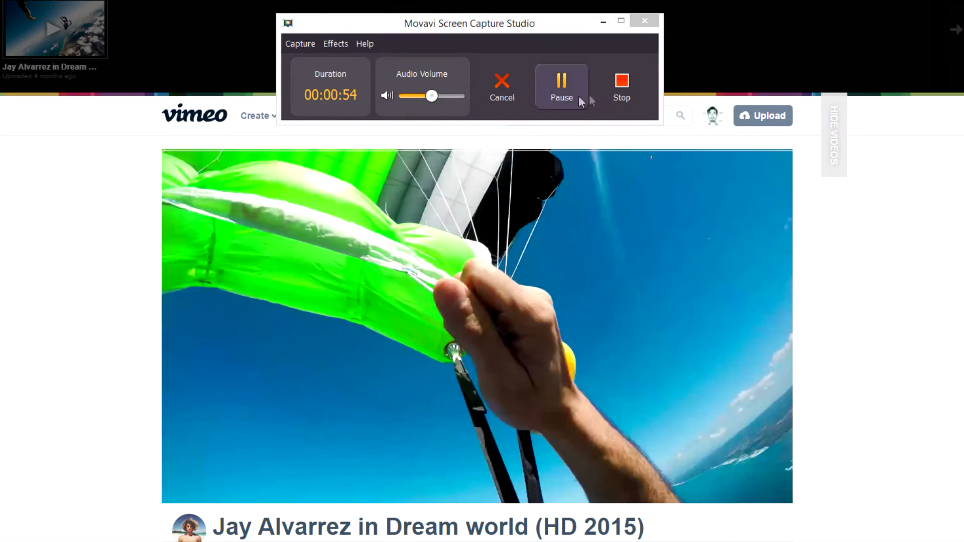
Step: Stop the recording after the Vimeo video plays, yielding a 55-second clip
click(621, 86)
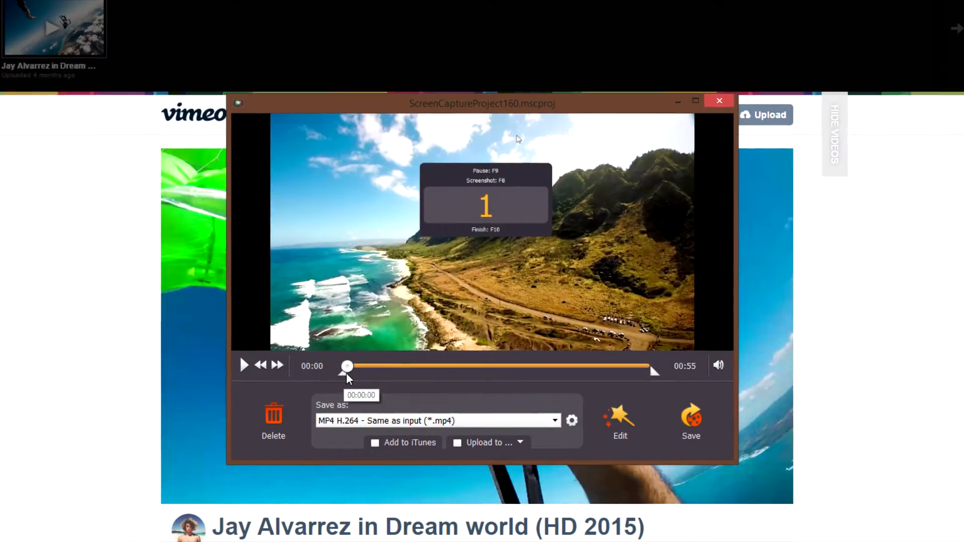
Step: Play back and pause the captured clip, then bring up the Save as format list
click(244, 366)
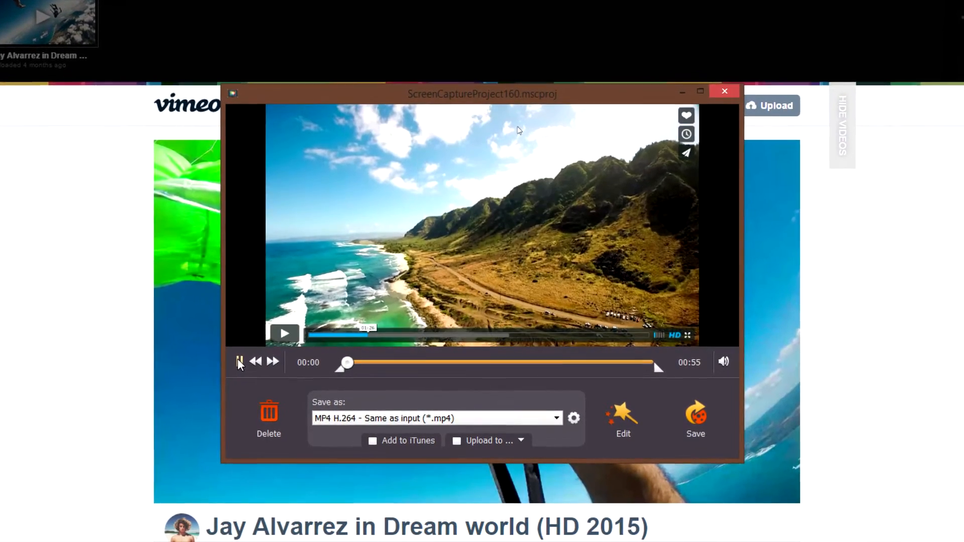
click(239, 362)
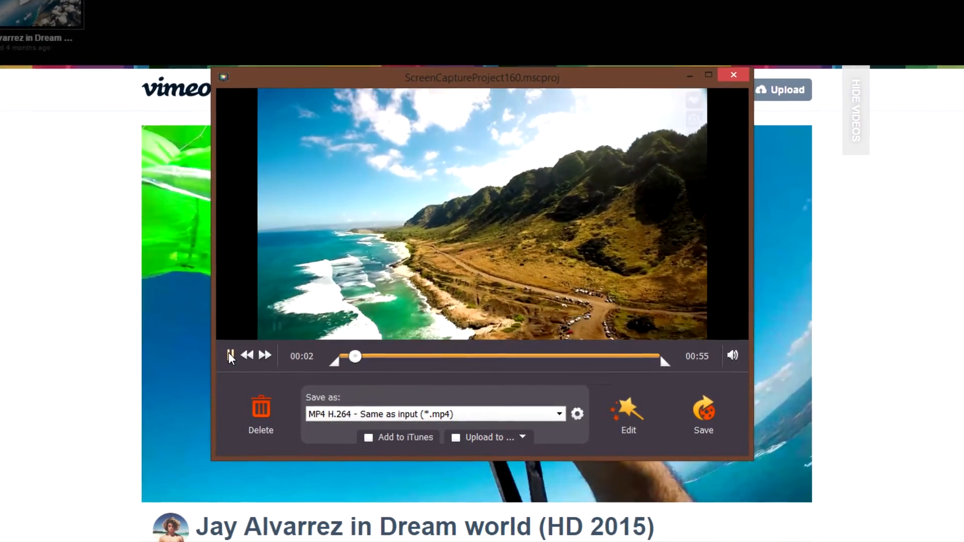
click(229, 356)
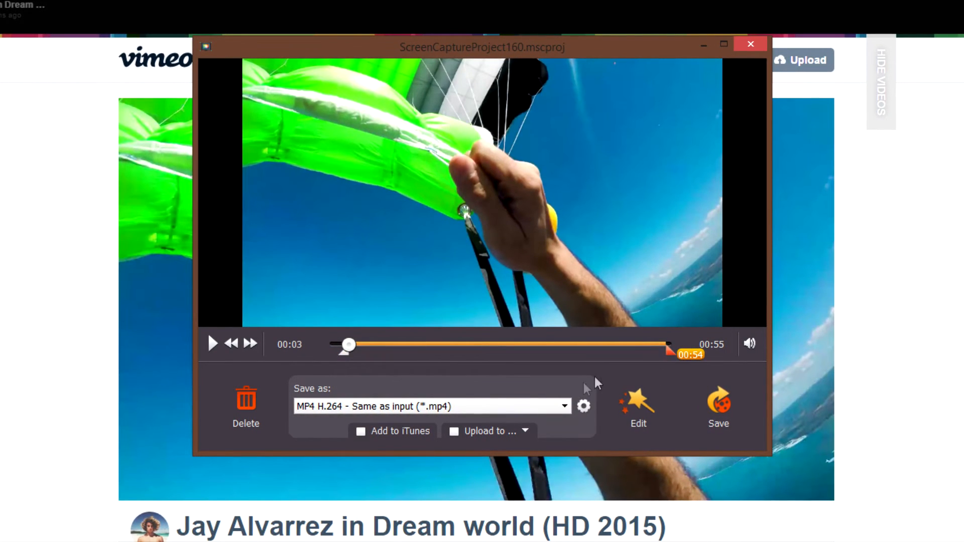
click(563, 405)
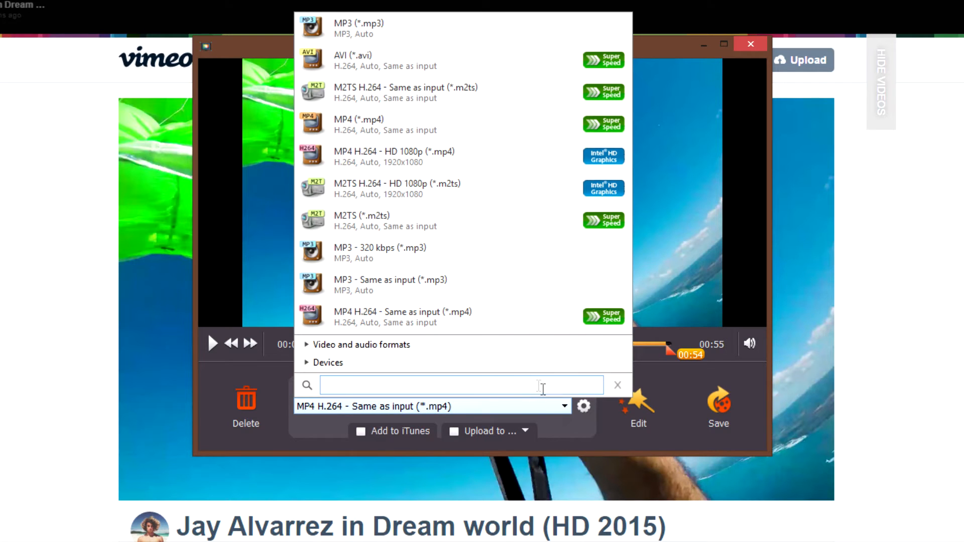
Step: Choose M2TS H.264 - HD 1080p under HD Video and save the recording
click(362, 344)
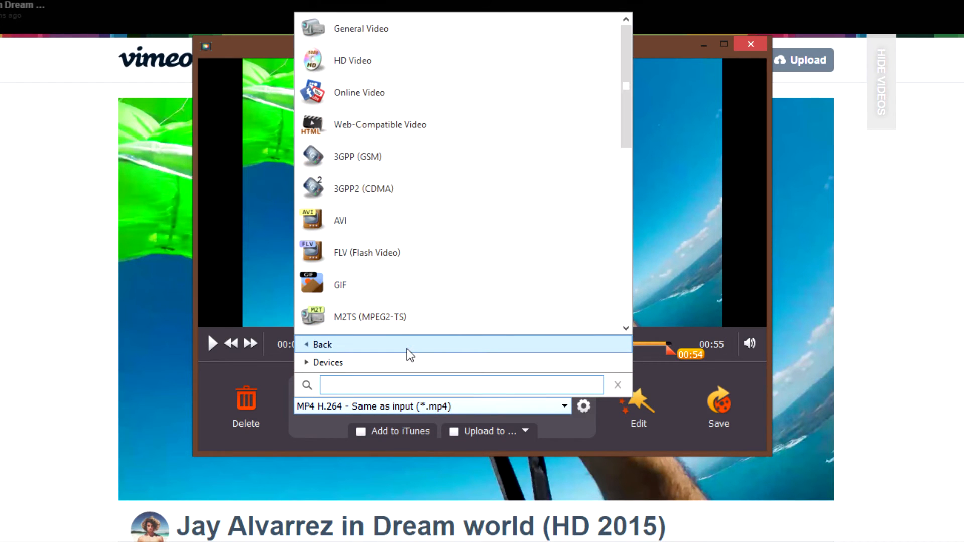
click(352, 61)
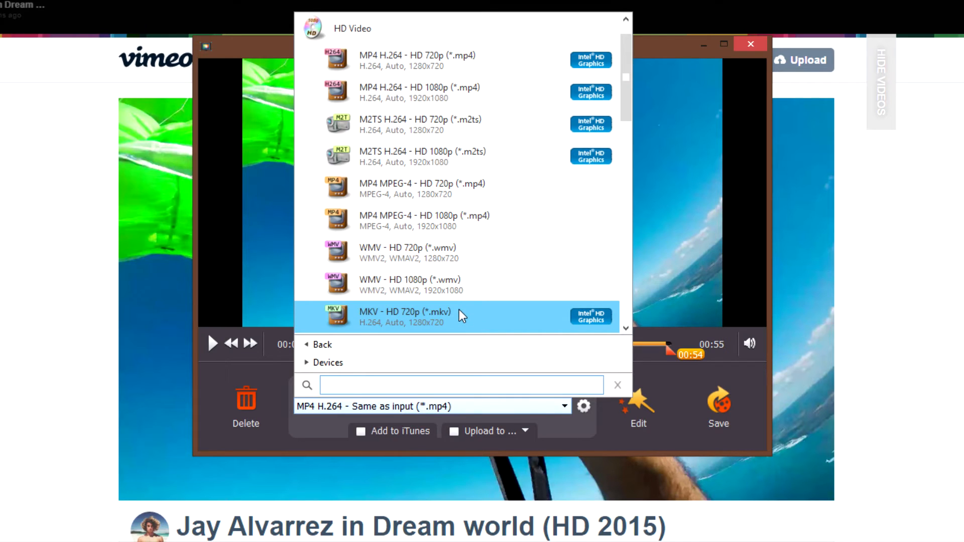
click(423, 157)
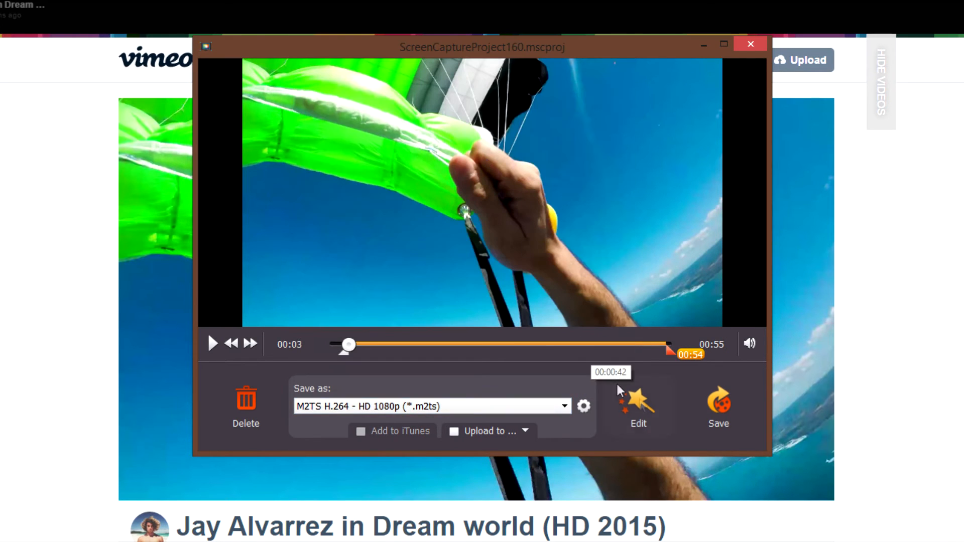
click(718, 409)
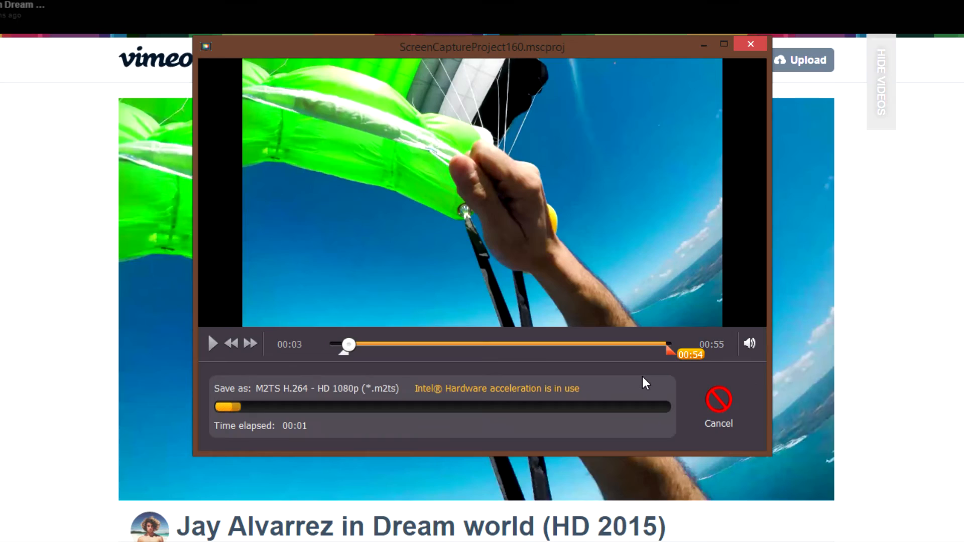